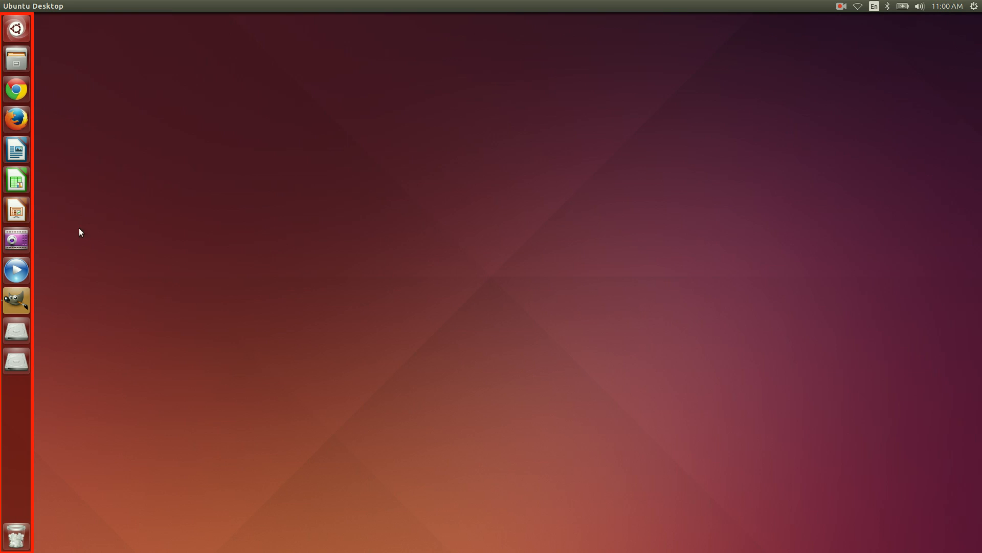
mouse_move(16, 29)
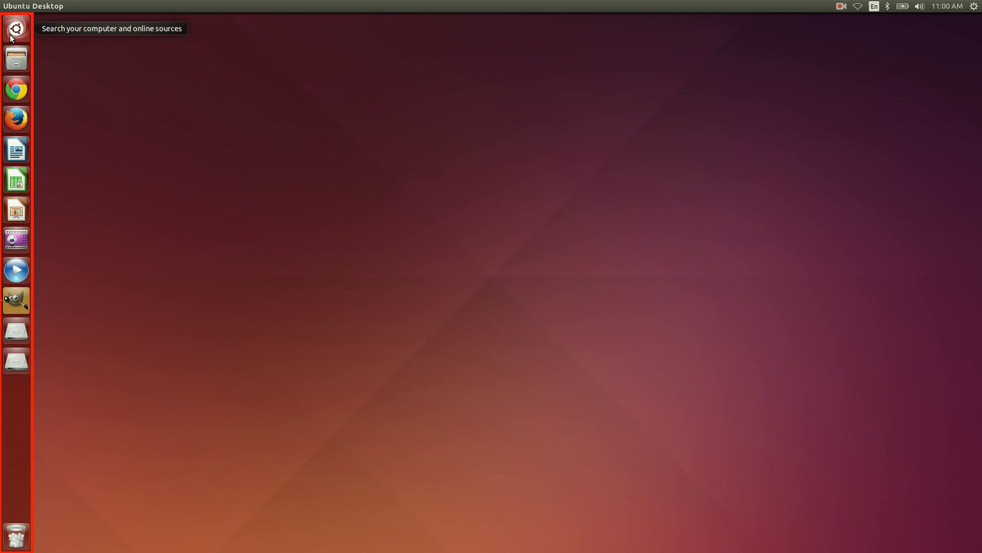
Step: Search the Unity Dash for 'ink' to find Inkscape
left_click(16, 29)
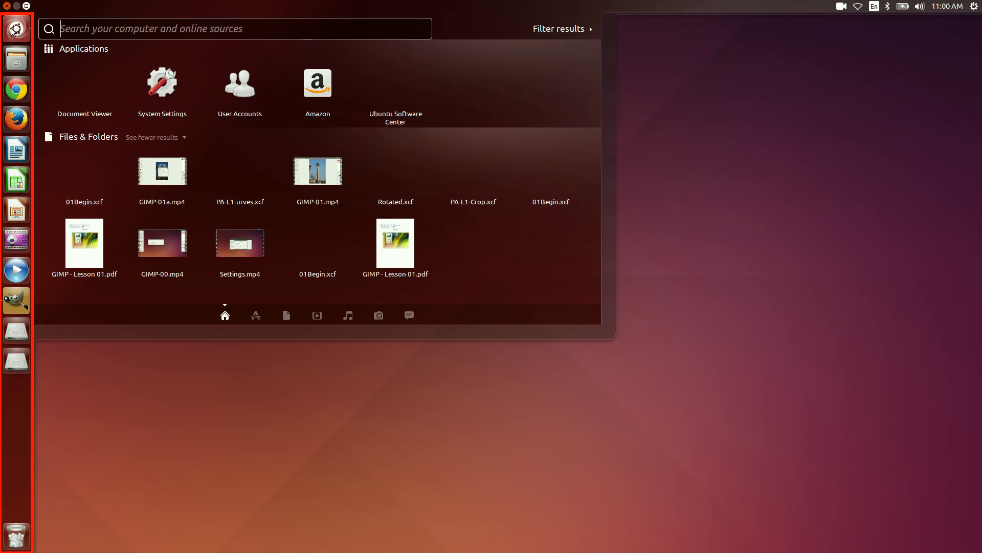
mouse_move(83, 83)
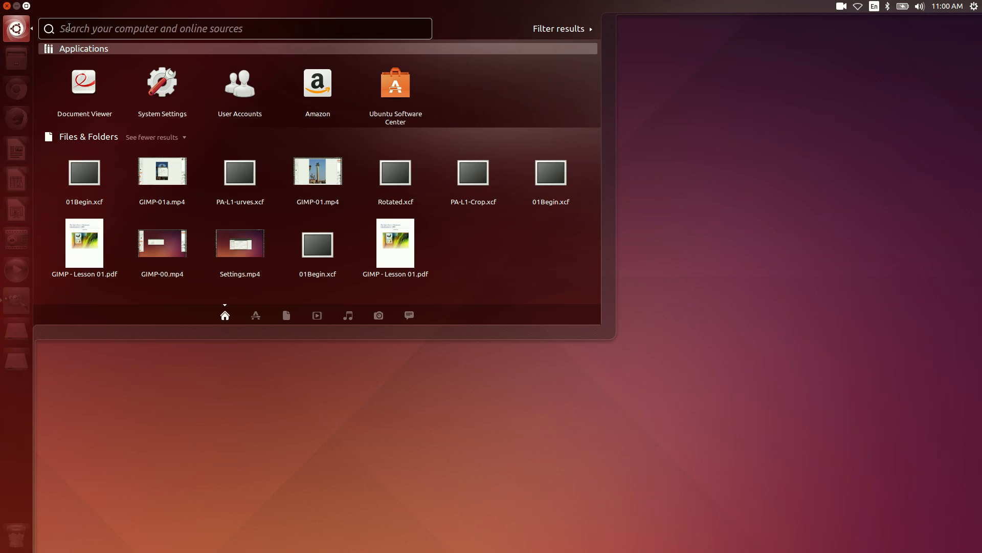
left_click(235, 28)
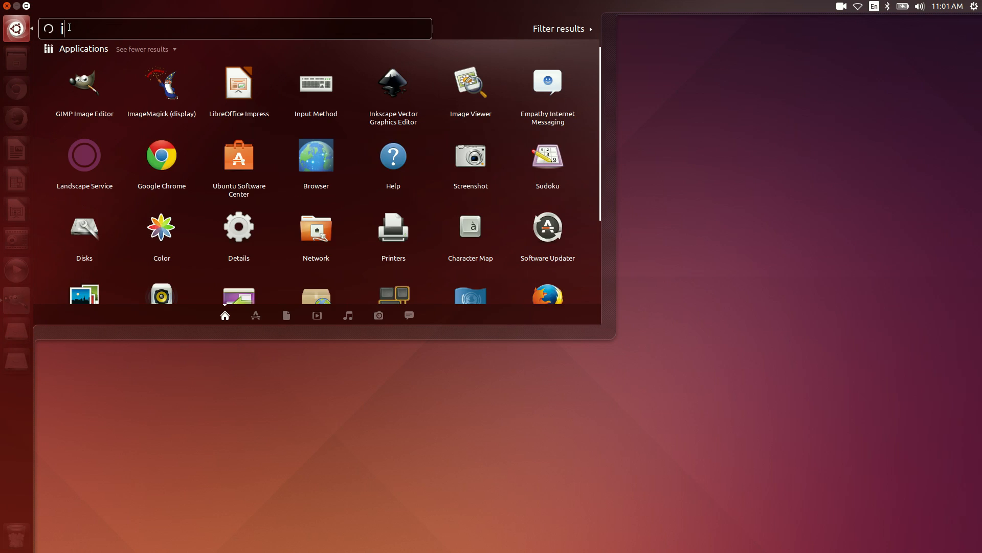
type("ink")
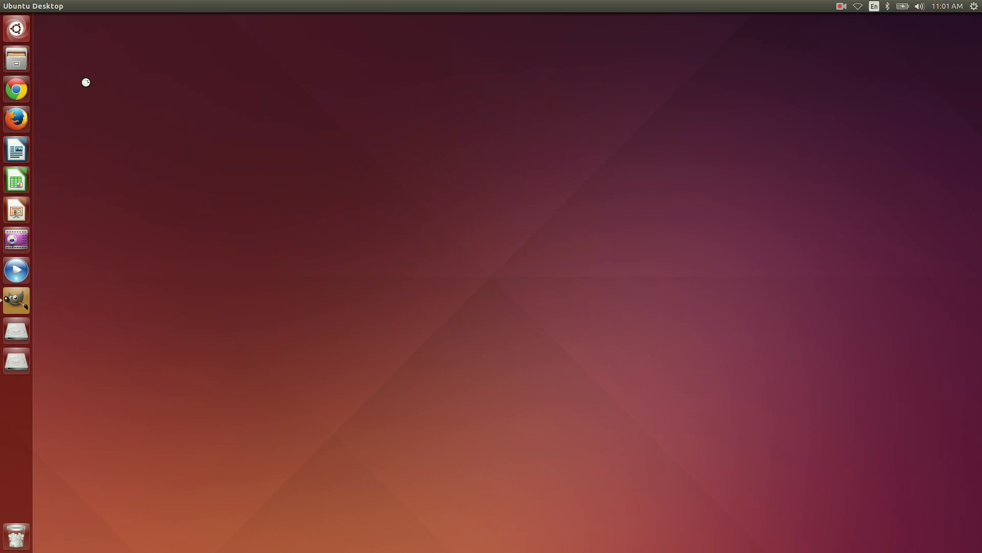
Step: Launch Inkscape from the launcher and maximize its window
left_click(15, 330)
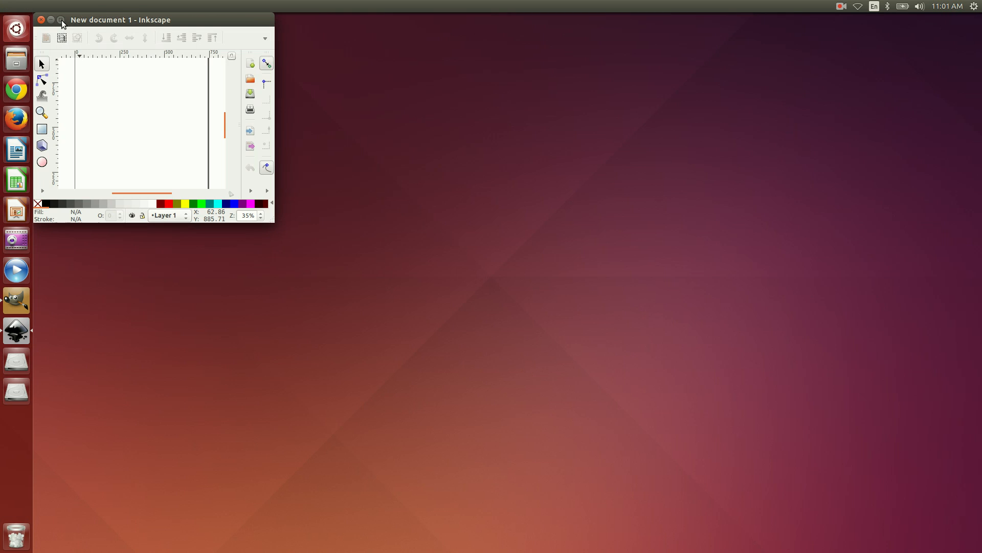
left_click(61, 20)
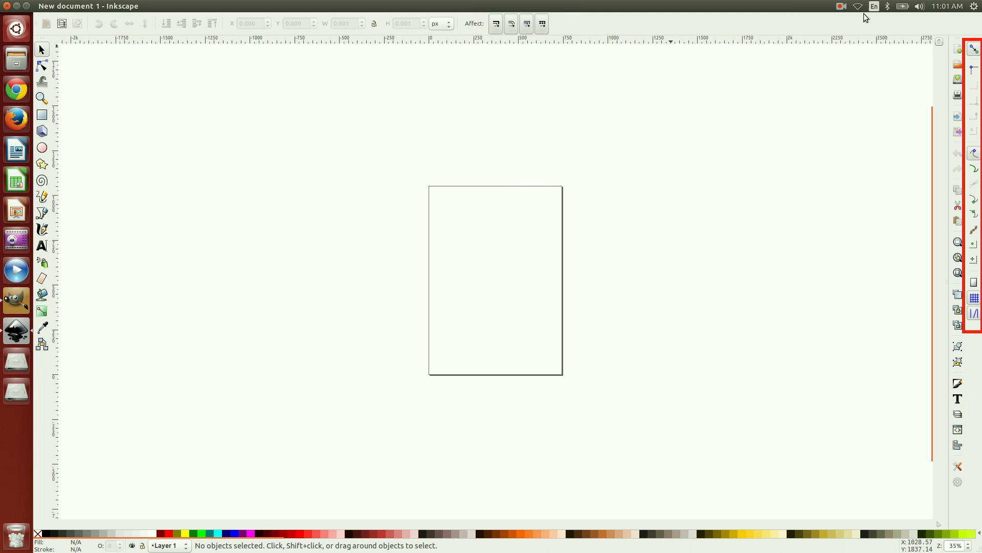
mouse_move(972, 48)
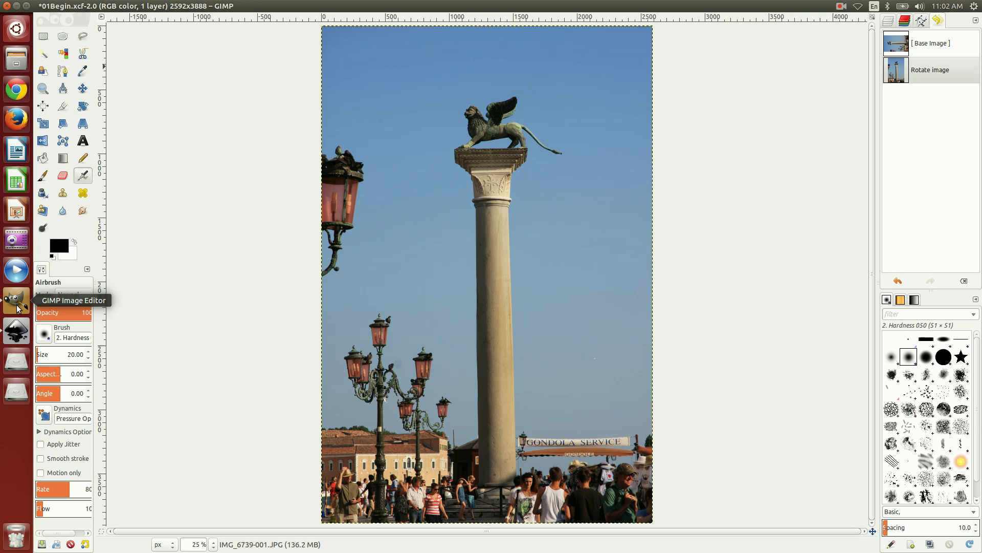
mouse_move(16, 493)
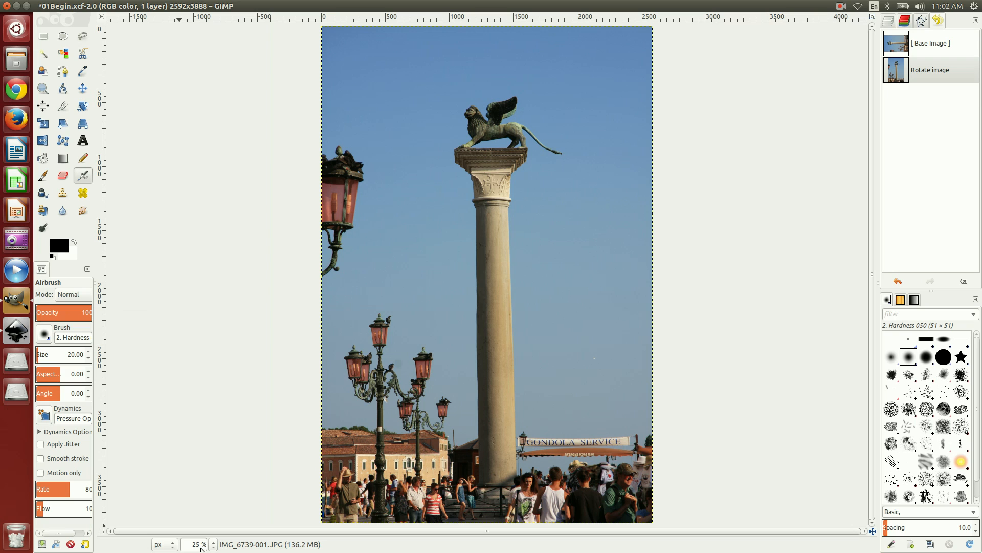
Step: Zoom the Venice lion photo to 100% via the zoom presets, then reopen the presets
left_click(198, 544)
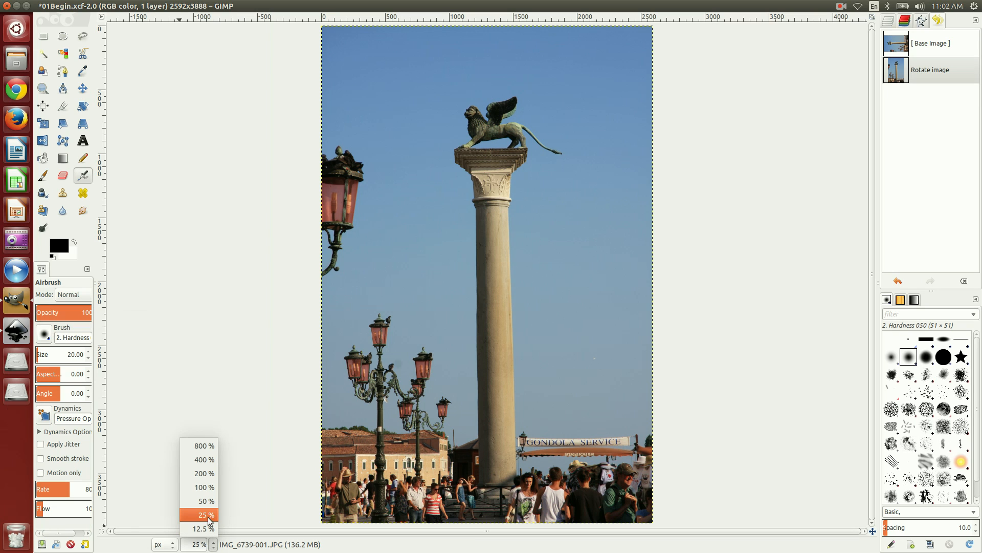
left_click(203, 486)
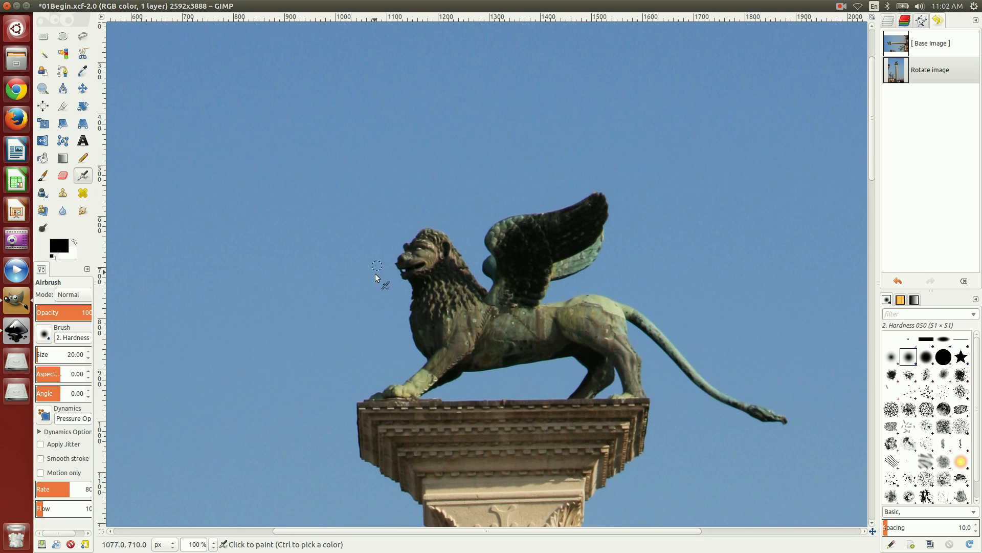
mouse_move(399, 363)
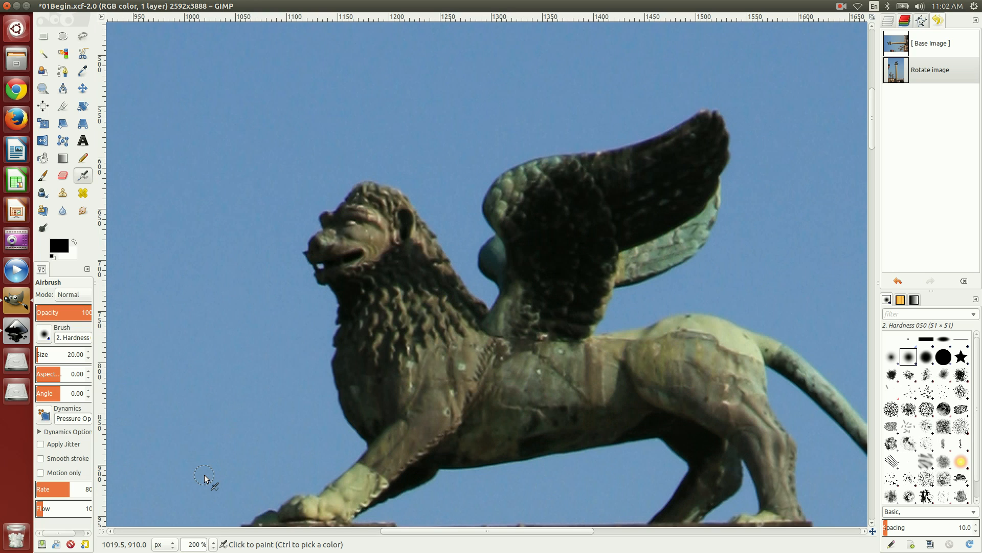
left_click(205, 544)
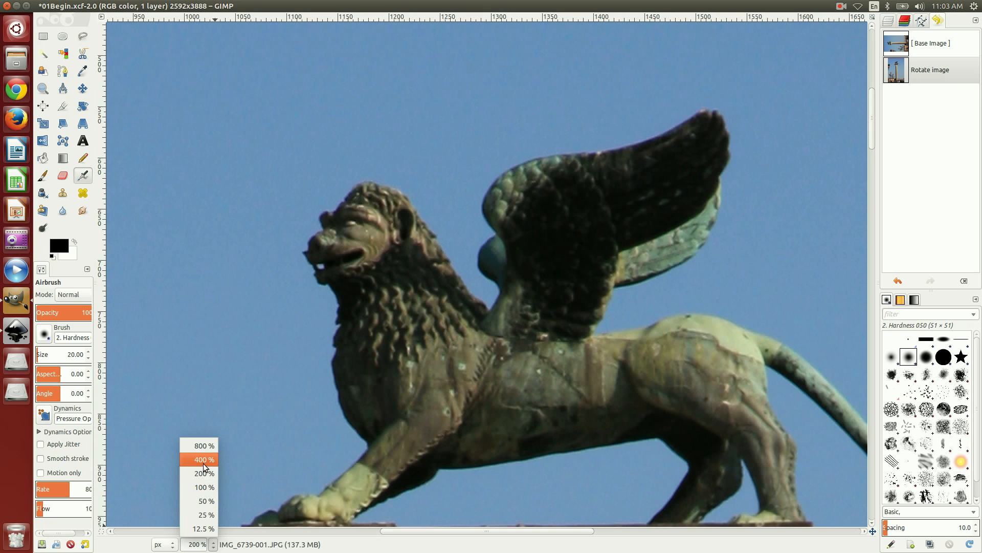
Step: Zoom the photo to 400%, then scroll-zoom toward 800% on the lion's head
left_click(202, 459)
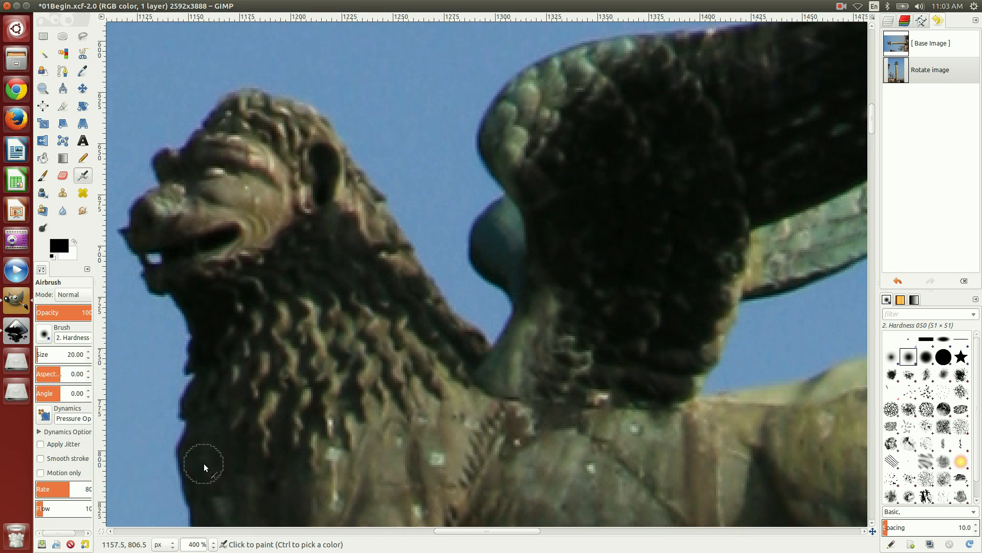
mouse_move(329, 186)
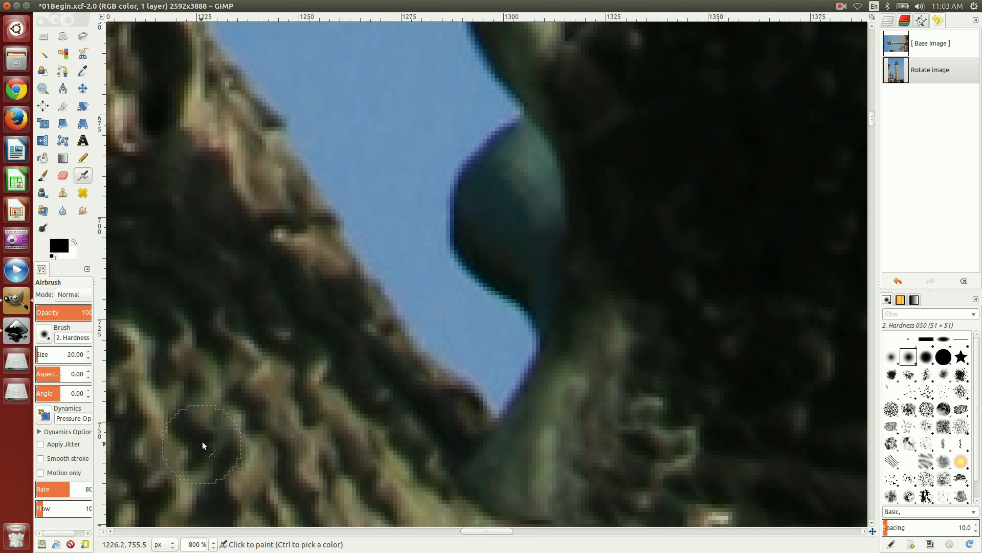
scroll("left", 3)
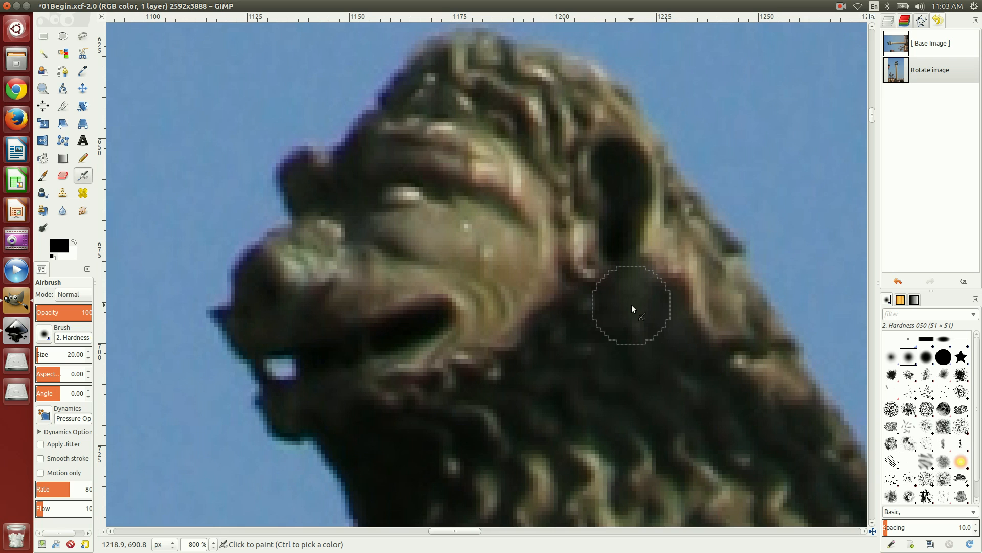
mouse_move(210, 85)
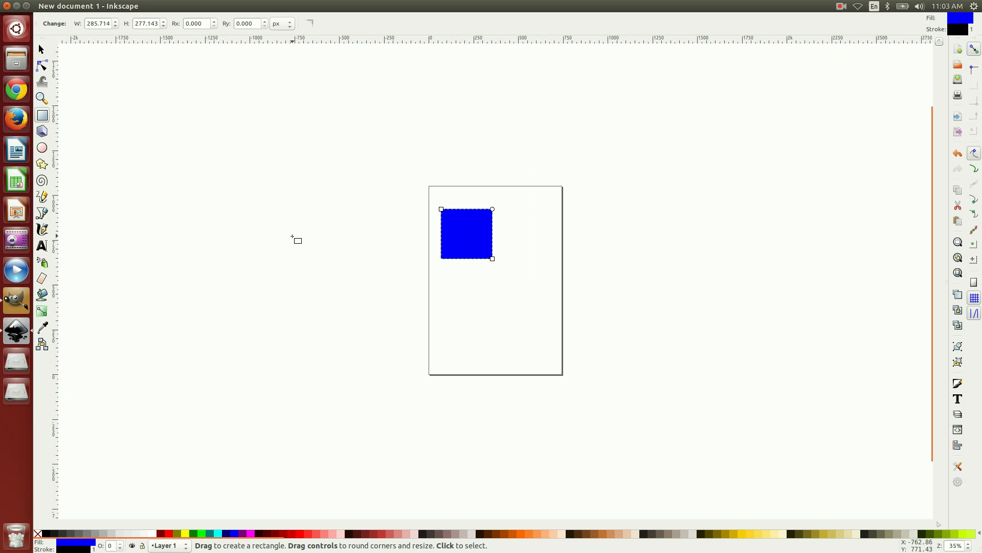
mouse_move(42, 164)
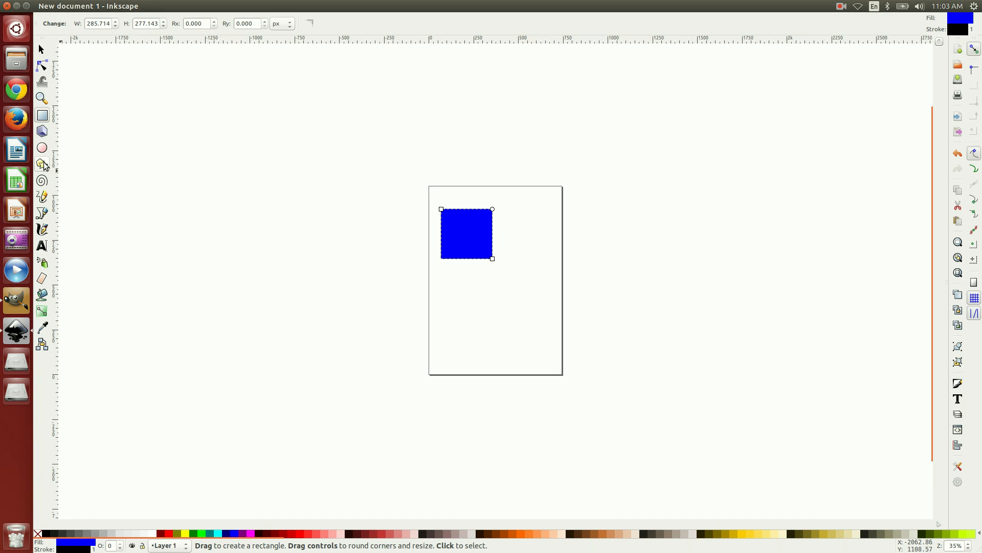
Step: Select the Spiral tool to draw a small spiral below the square
left_click(41, 181)
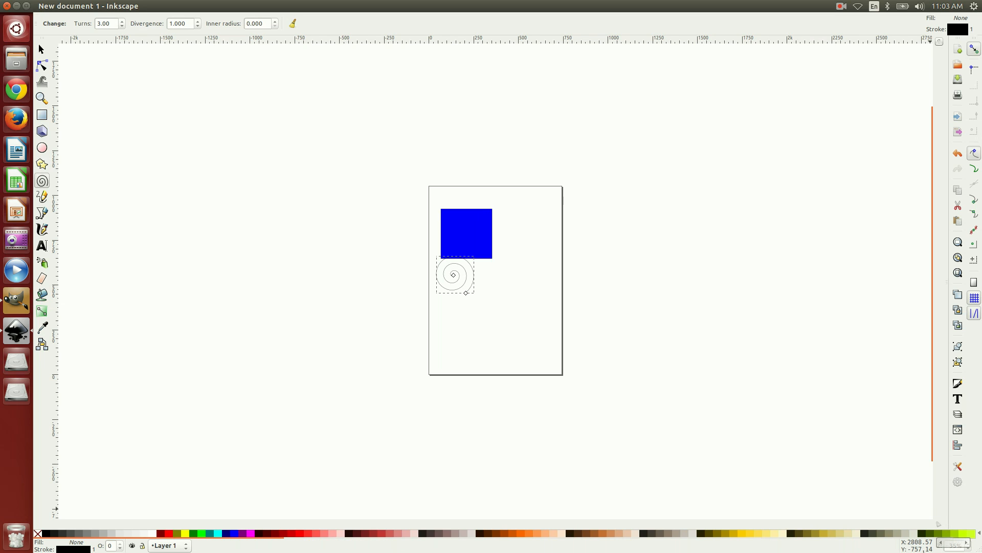
Step: Zoom to about 3428% on the spiral and pan sideways across its stroke
scroll("down", 3)
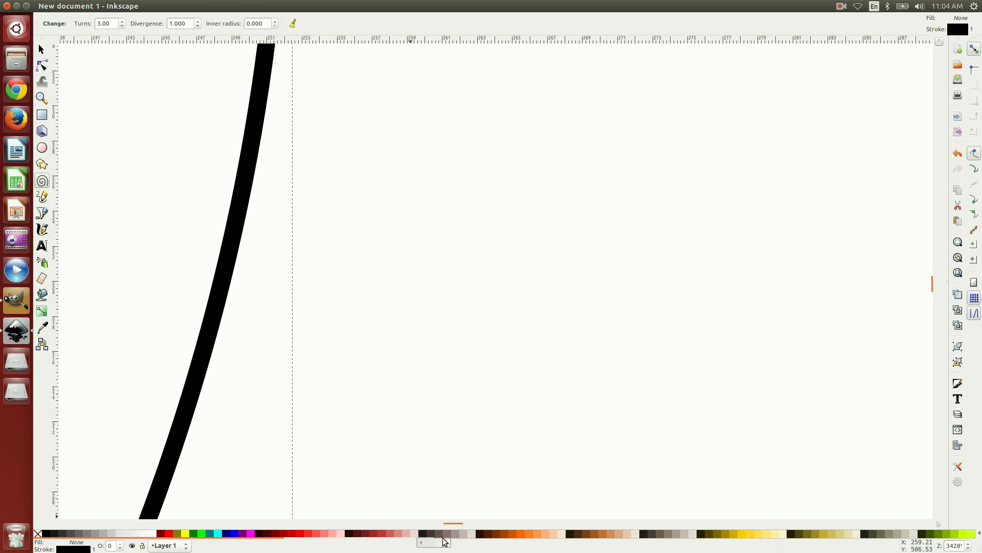
scroll("right", 3)
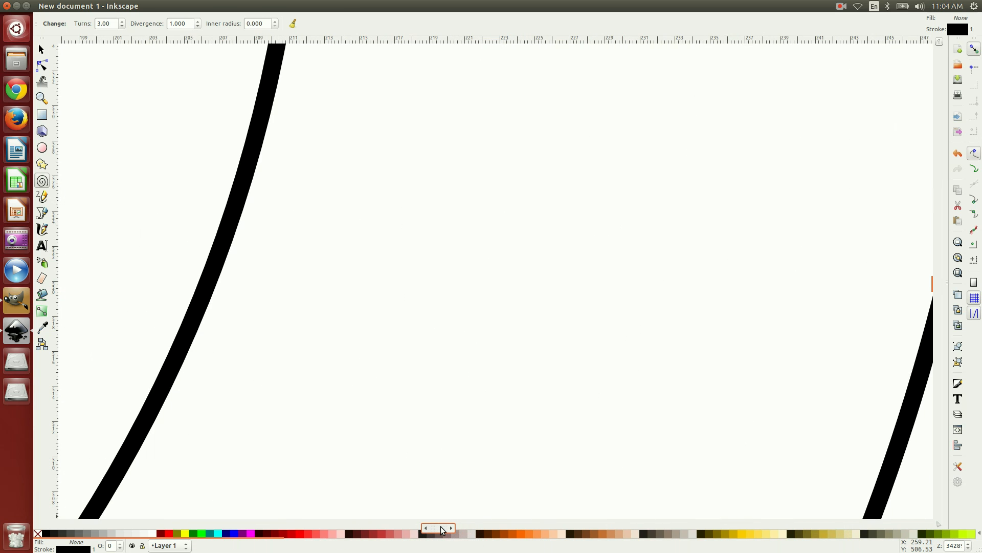
mouse_move(441, 488)
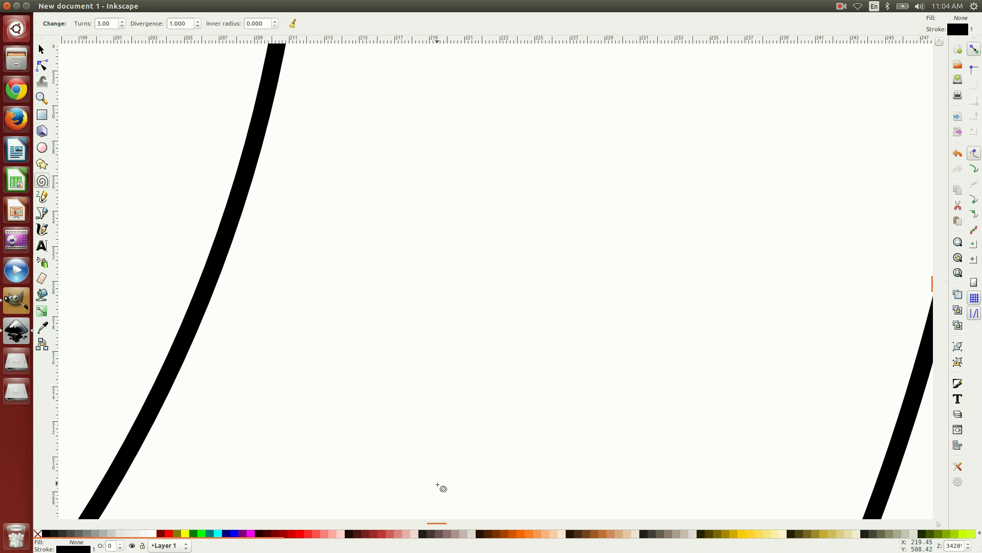
mouse_move(251, 93)
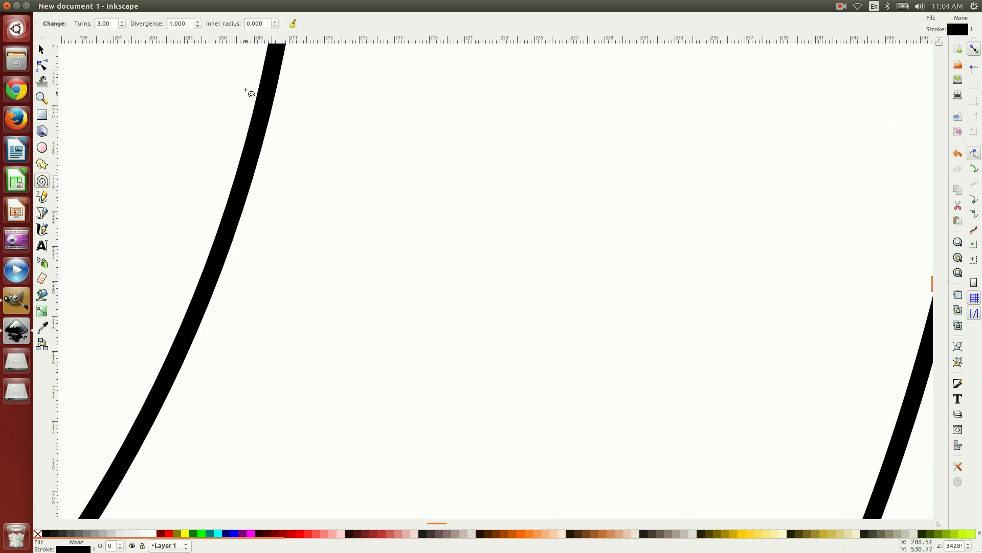
mouse_move(256, 186)
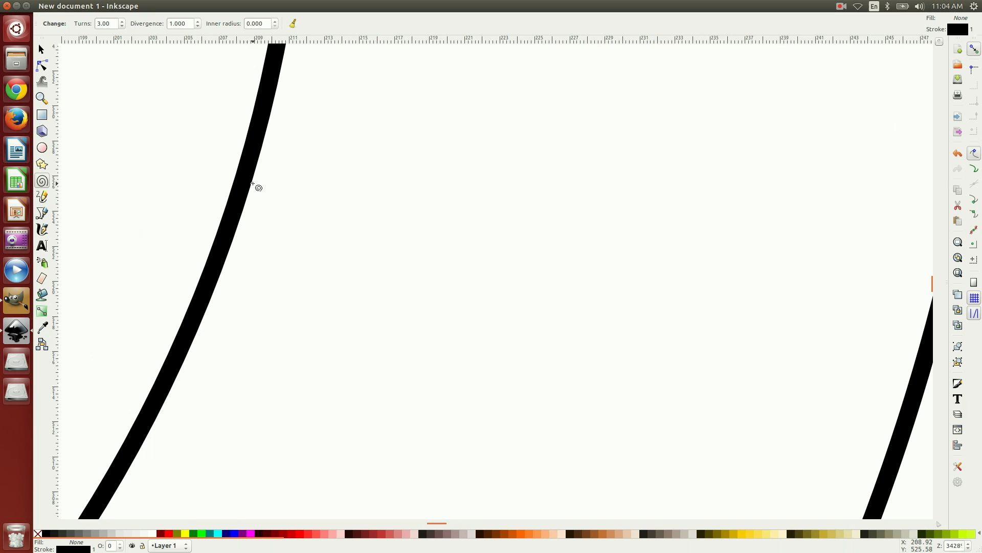
mouse_move(849, 447)
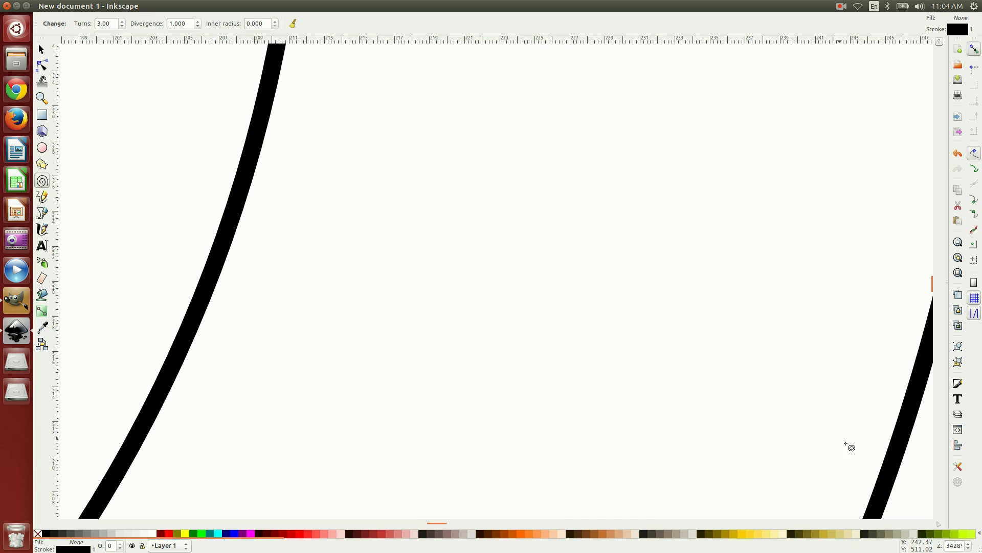